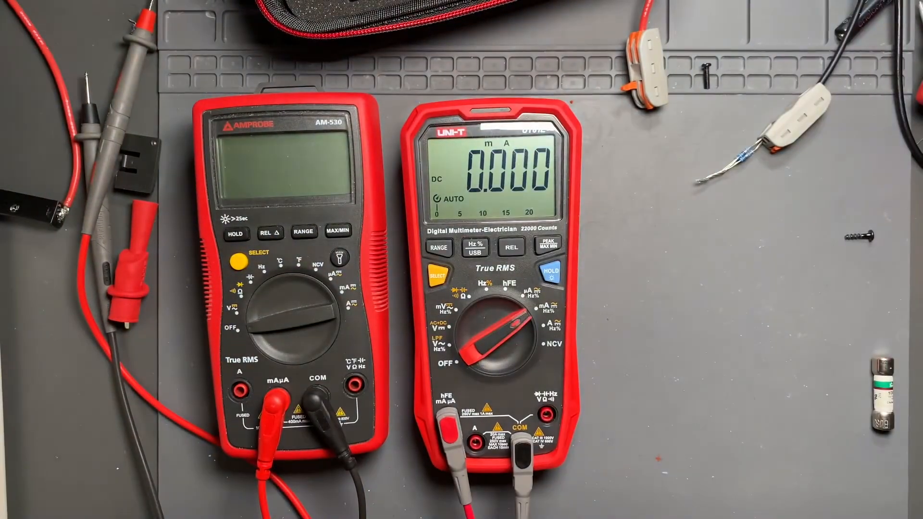
left_click(500, 327)
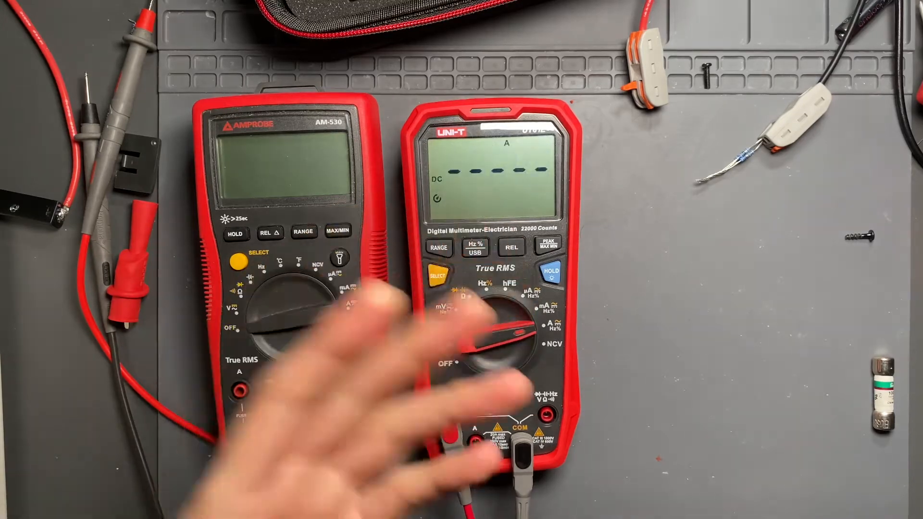